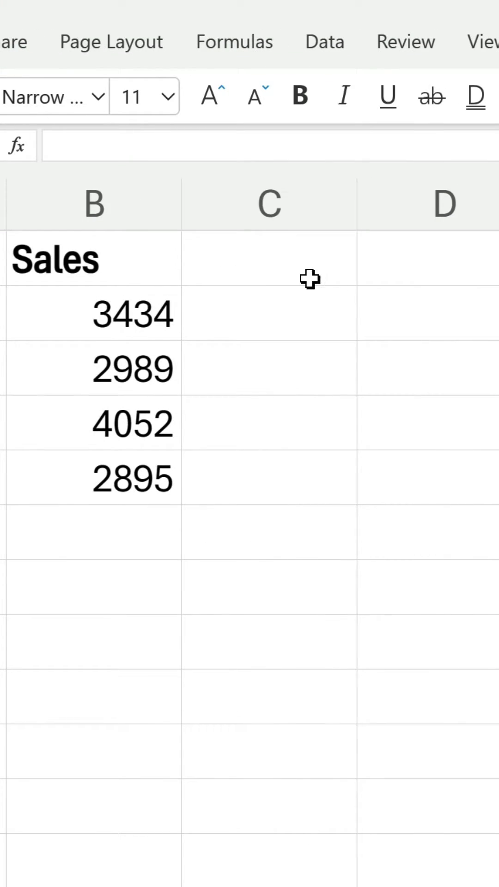
# Select cell C1 beside Sales and bring up the Windows emoji picker
pyautogui.click(269, 257)
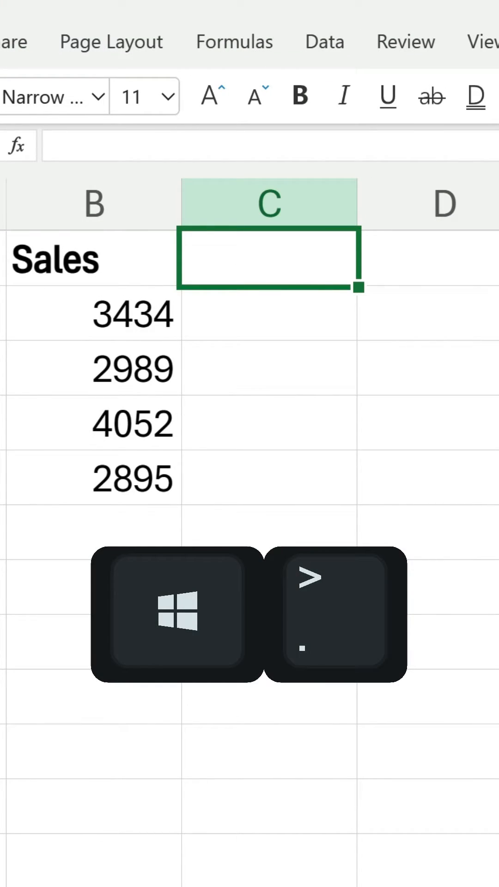
pyautogui.press('Win+.')
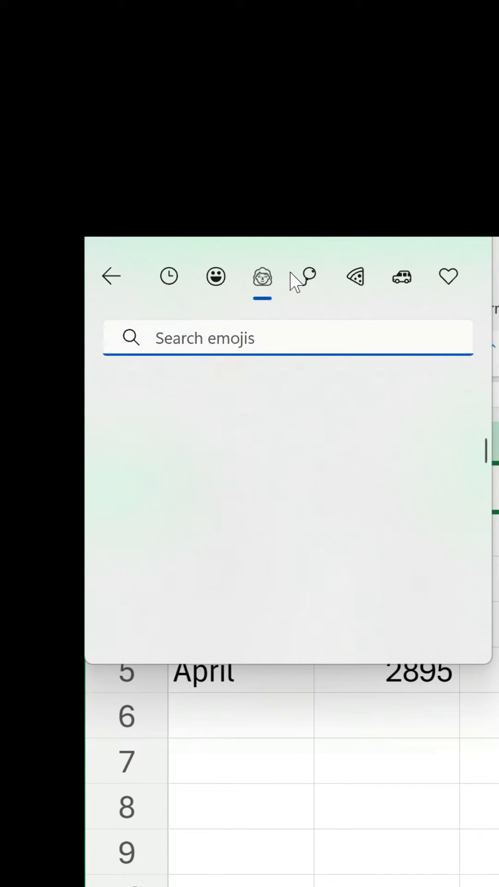
# Browse the emoji categories, ending on the smiley faces and animals set
pyautogui.click(402, 277)
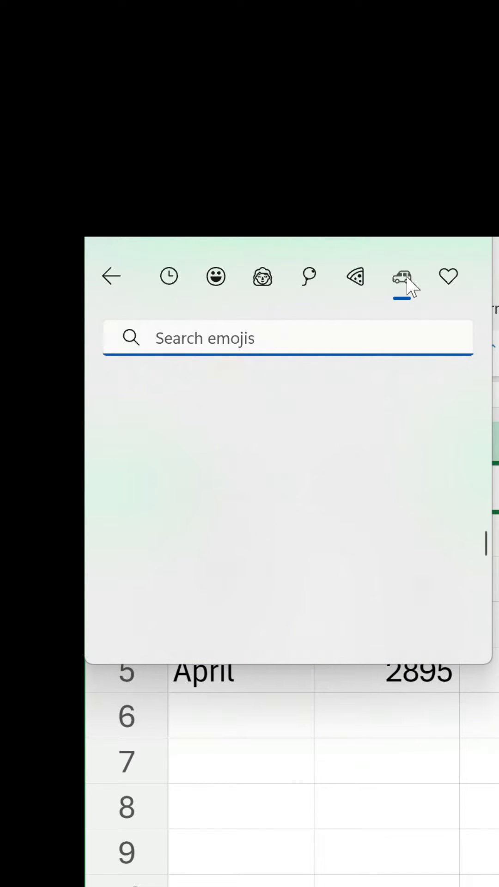
pyautogui.click(449, 277)
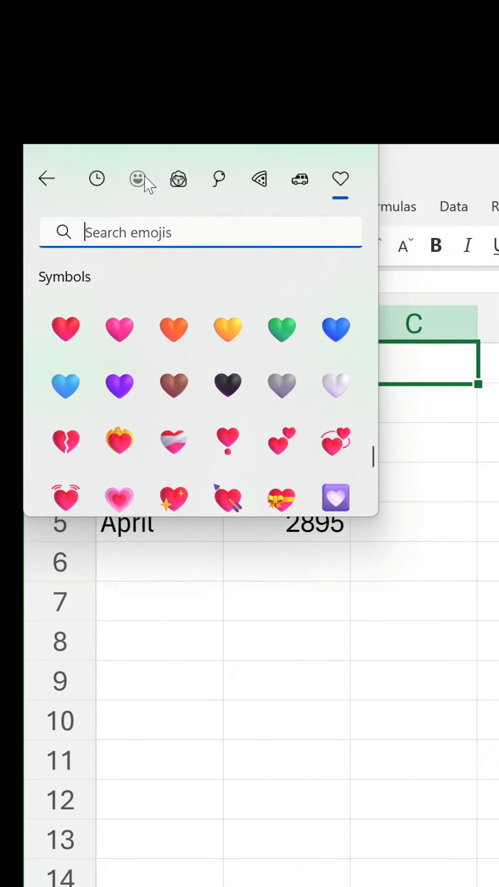
pyautogui.click(137, 178)
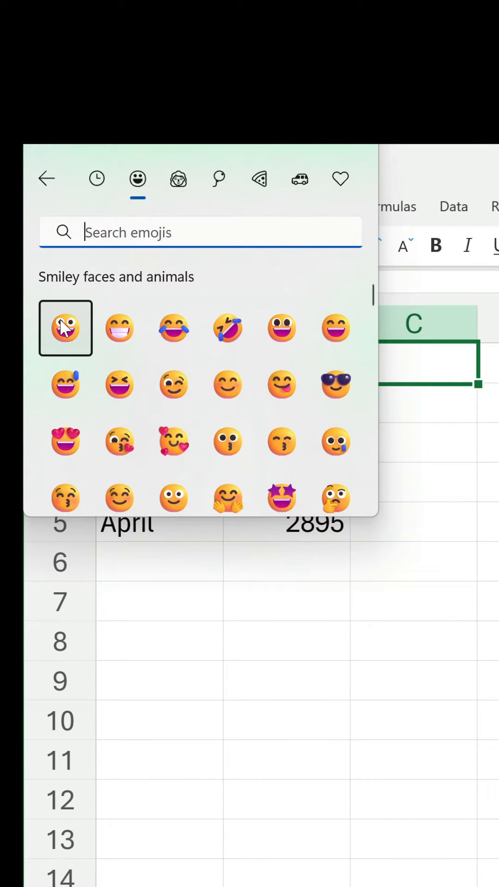
# Insert a grinning smiley and an angry face emoji into the C1 header
pyautogui.click(65, 328)
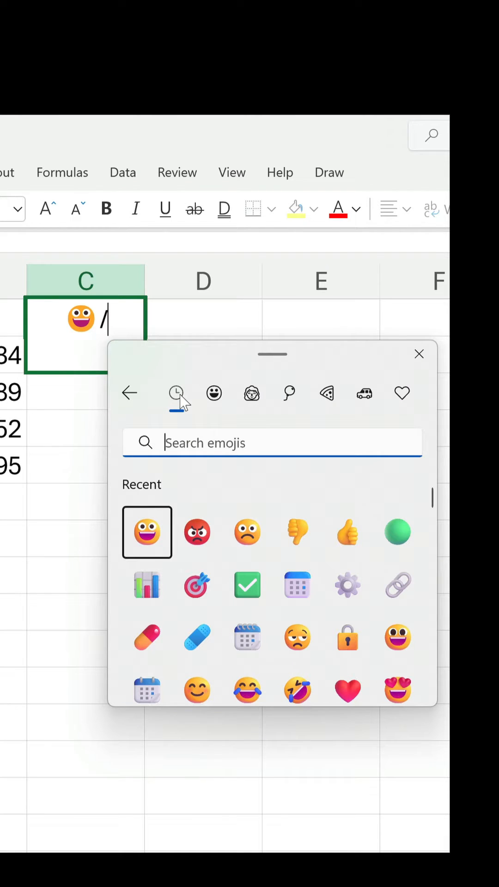
pyautogui.click(214, 393)
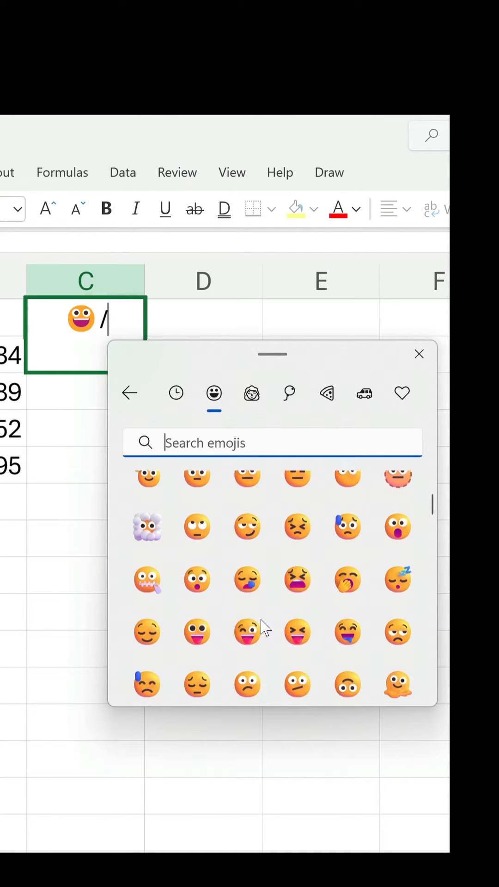
pyautogui.click(297, 630)
pyautogui.write('=IF(B2:B5')
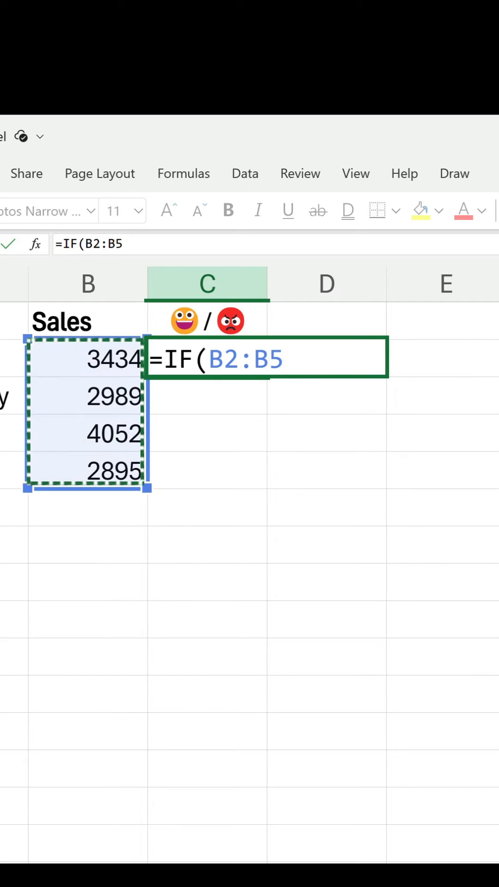
# Continue the C2 IF formula with the condition >3000 and an opening quote
pyautogui.write('>3000,"')
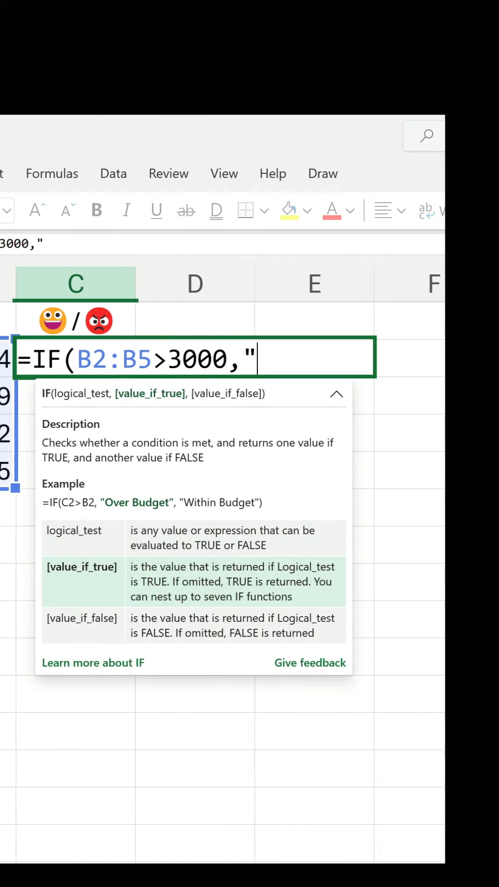